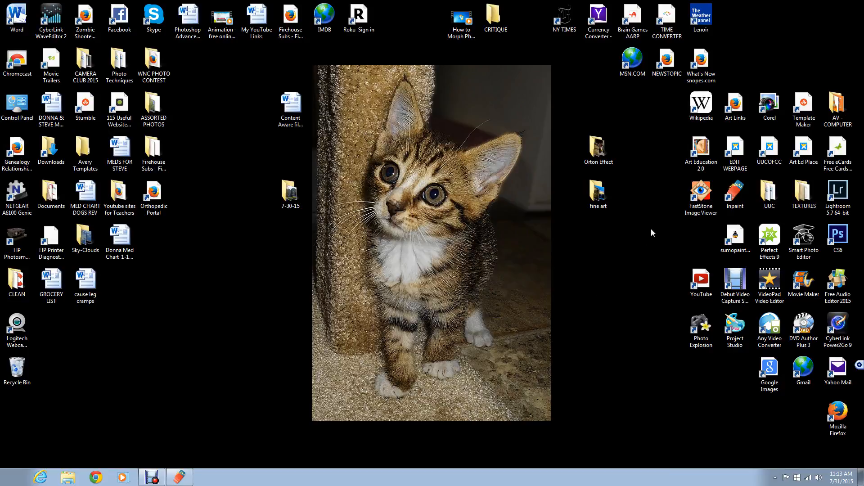
# - Launch FastStone, open Tommy Relaxed.jpg full screen, and list its external editing programs
pyautogui.click(700, 192)
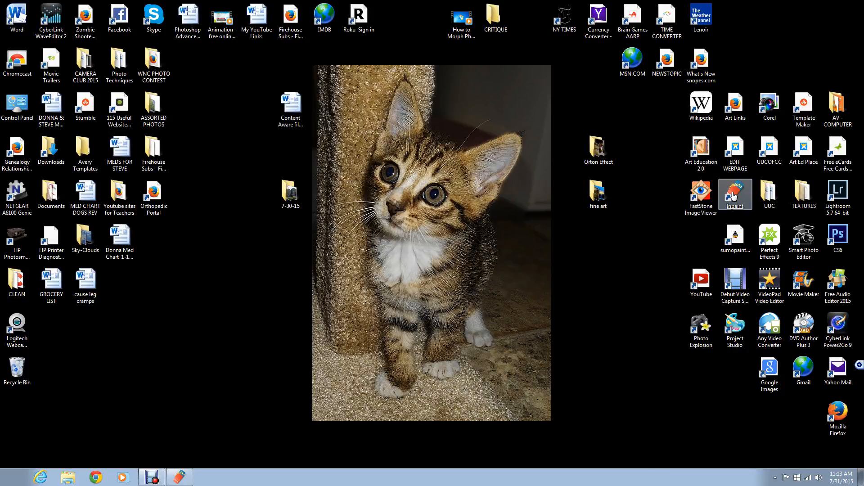
pyautogui.moveTo(673, 211)
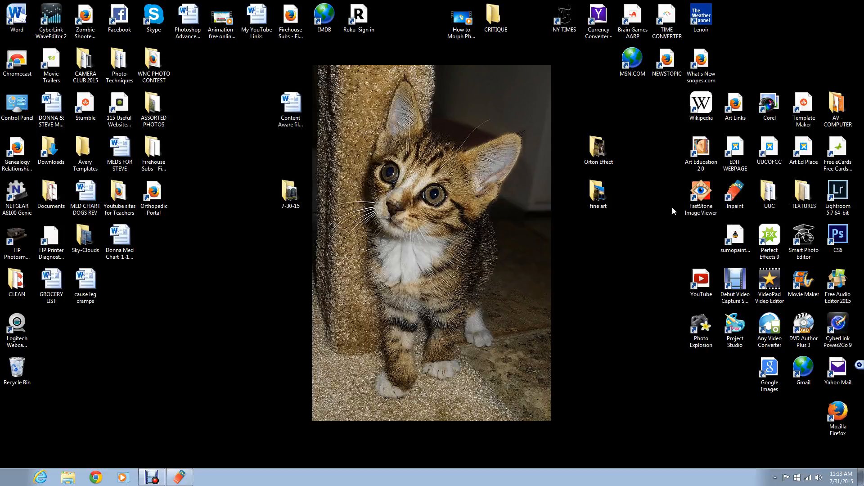
pyautogui.click(700, 192)
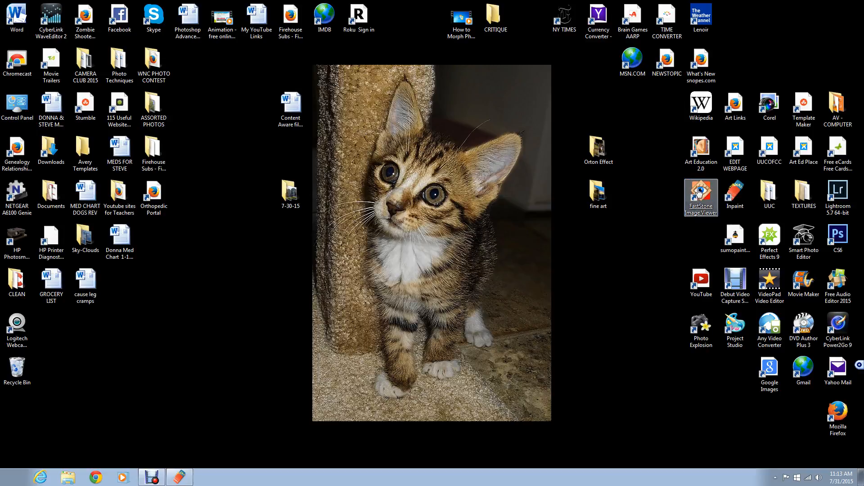
pyautogui.doubleClick(701, 192)
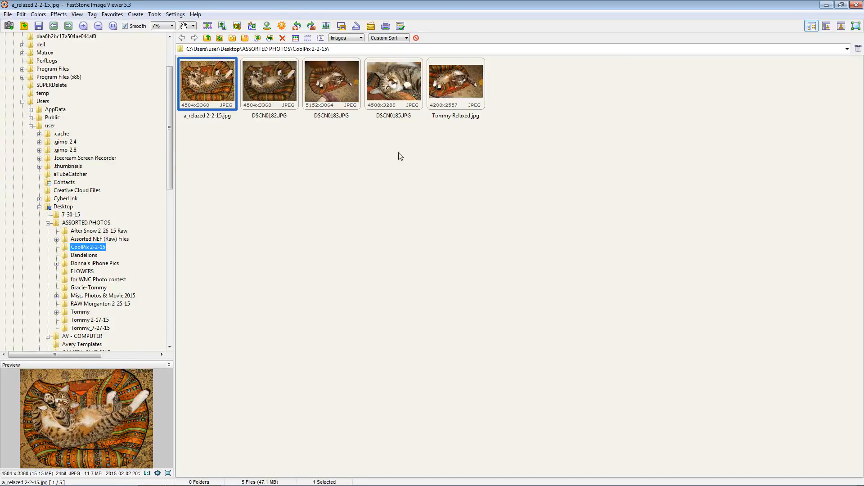
pyautogui.click(456, 84)
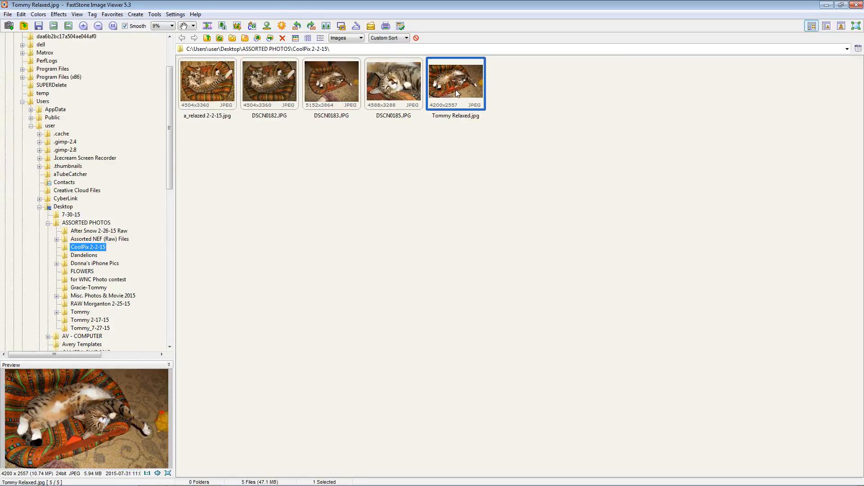
pyautogui.moveTo(471, 94)
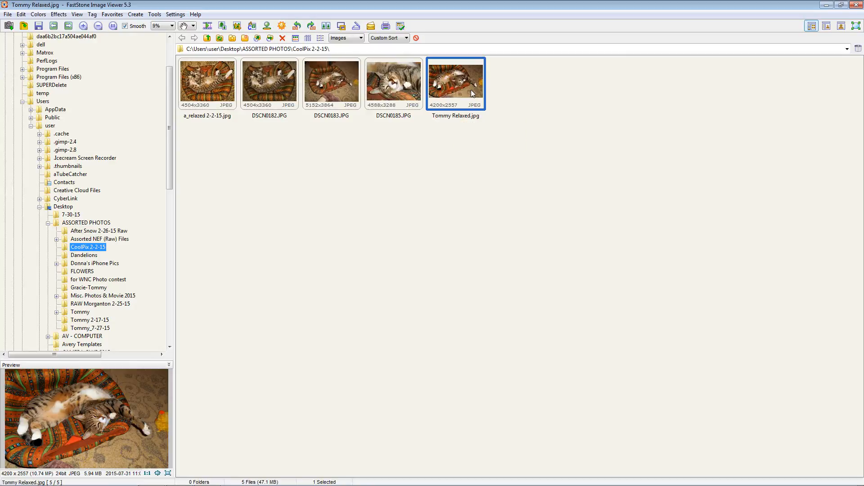
pyautogui.doubleClick(472, 92)
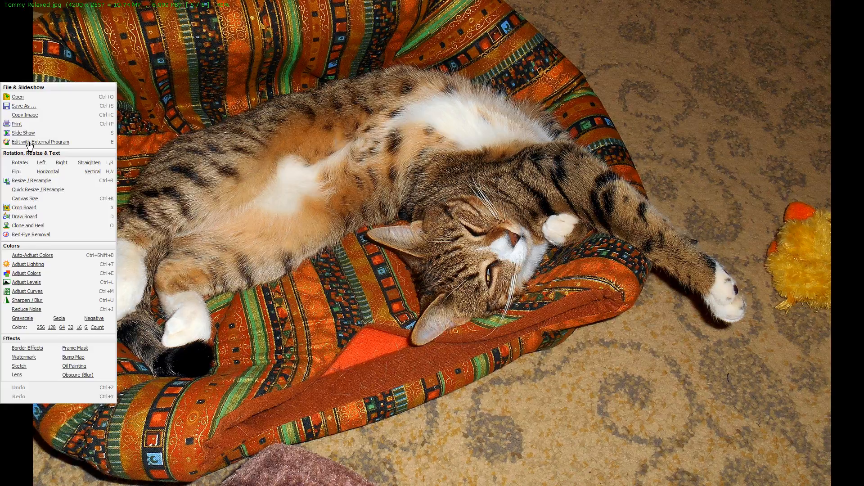
pyautogui.click(41, 141)
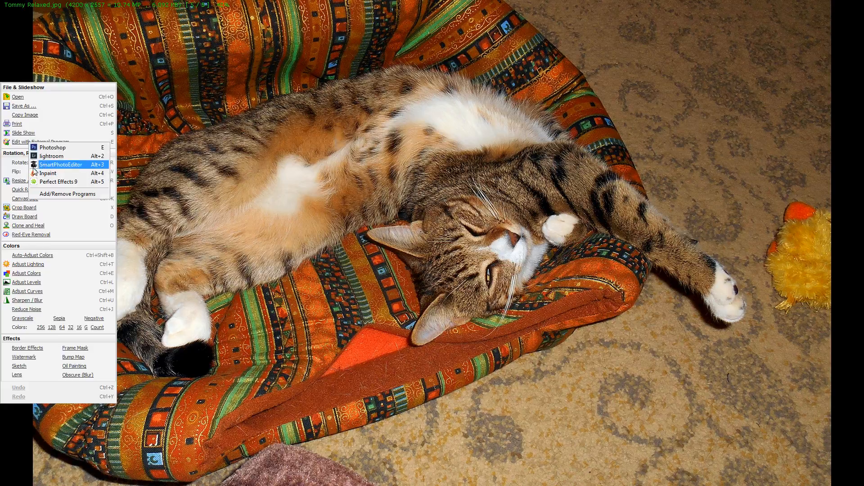
pyautogui.moveTo(50, 173)
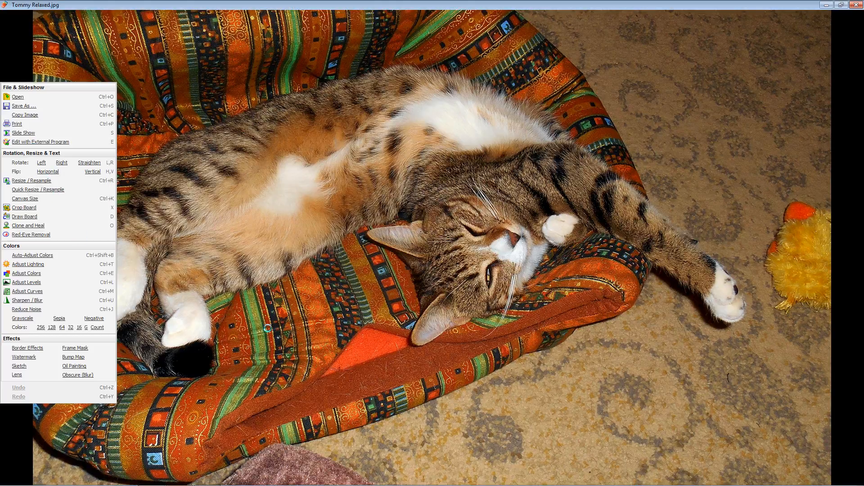
# - Send the photo to Inpaint, zoom in twice, shrink the marker, and paint over the yellow toy
pyautogui.click(31, 235)
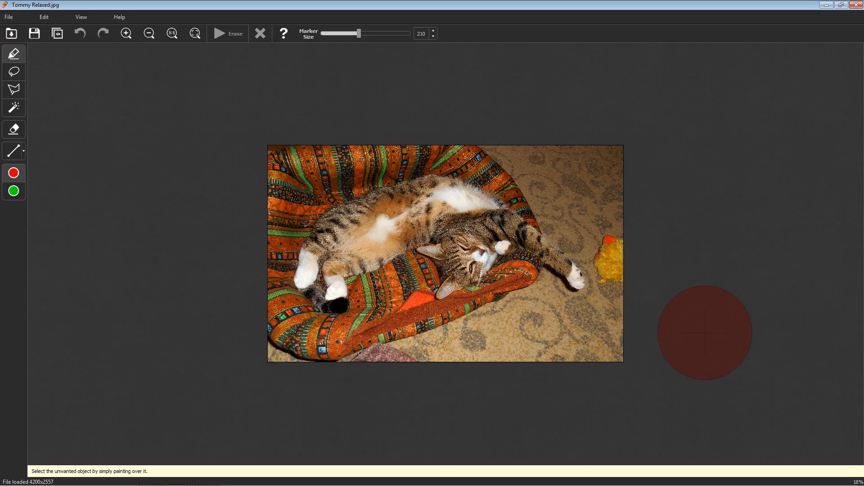
pyautogui.click(126, 33)
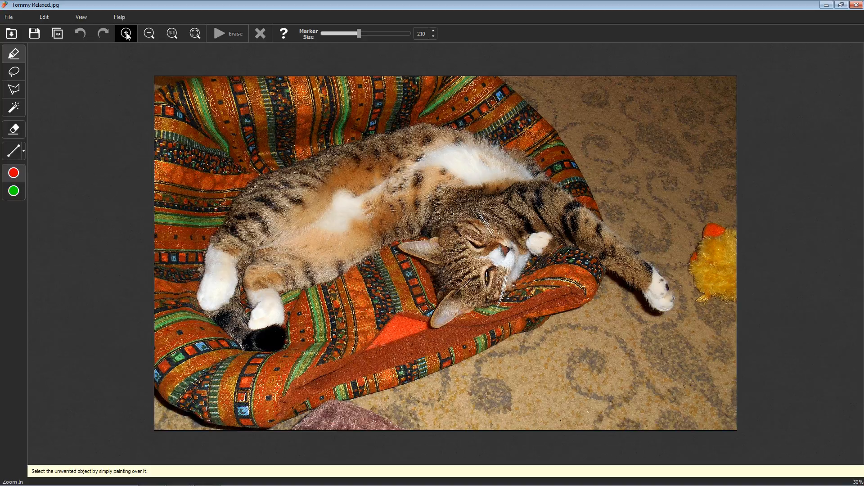
pyautogui.click(127, 34)
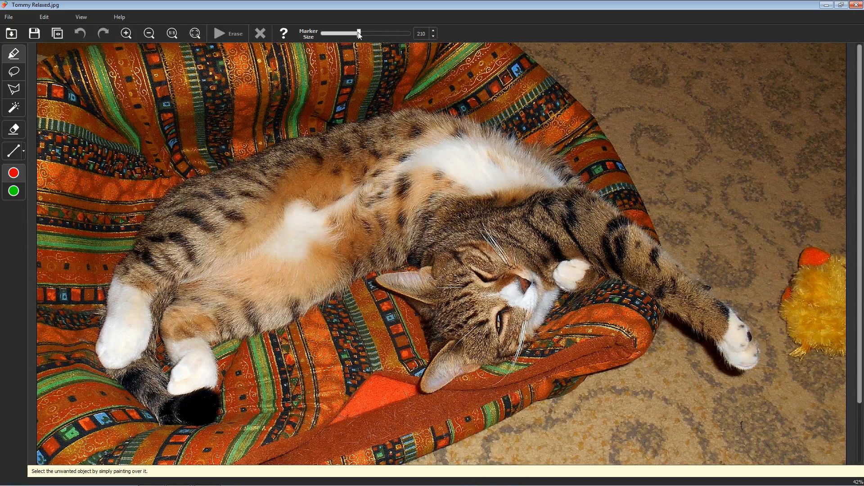
pyautogui.moveTo(358, 33); pyautogui.dragTo(337, 33)
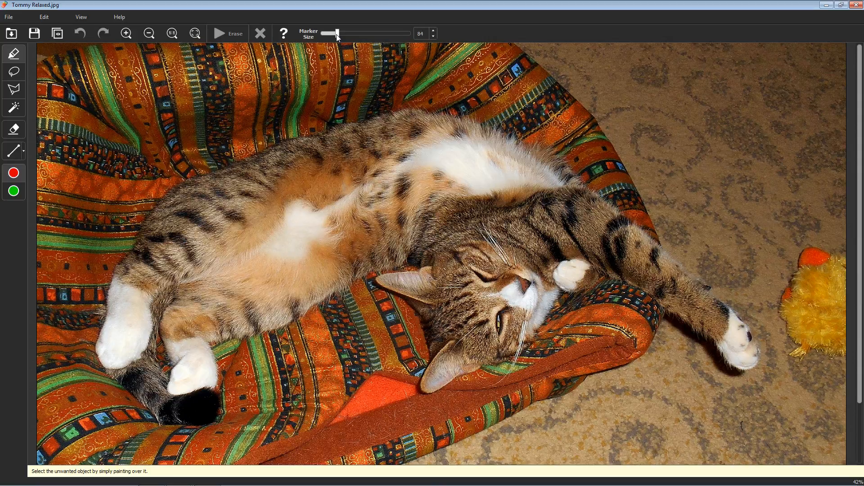
pyautogui.click(816, 257)
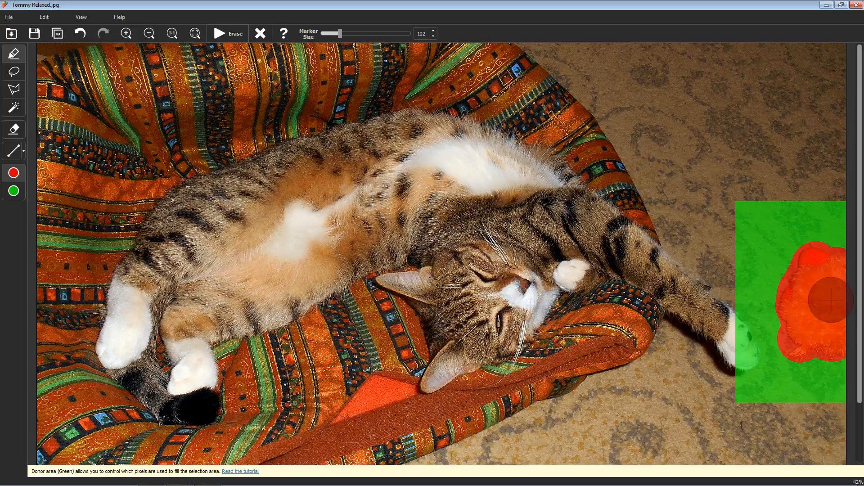
# - Run Erase on the marked yellow toy to fill its spot with carpet
pyautogui.click(219, 33)
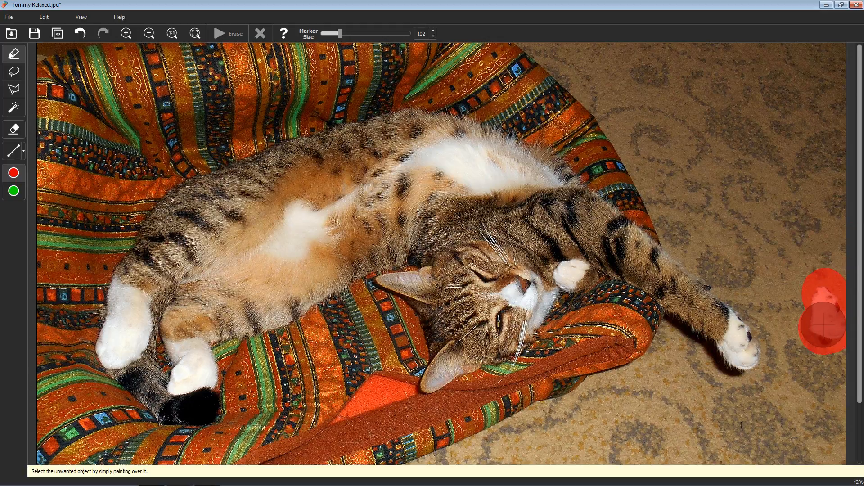
# - Run a second Erase pass on the leftover toy patch at the right edge
pyautogui.click(194, 33)
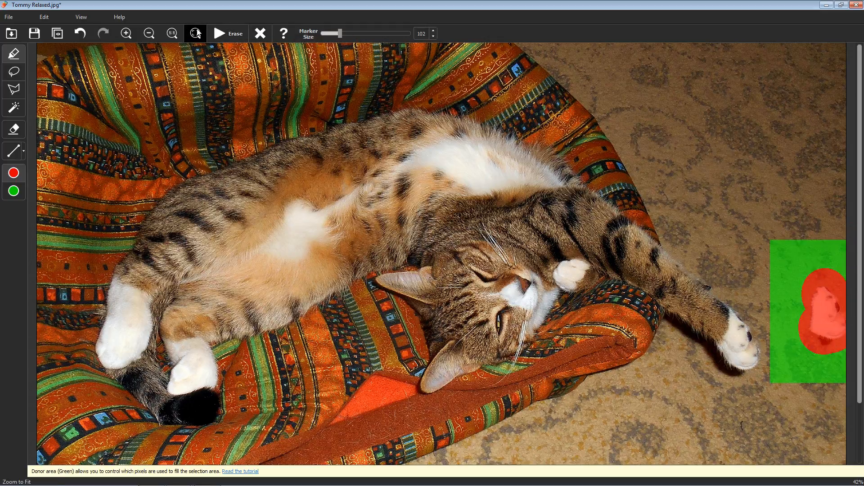
pyautogui.click(219, 33)
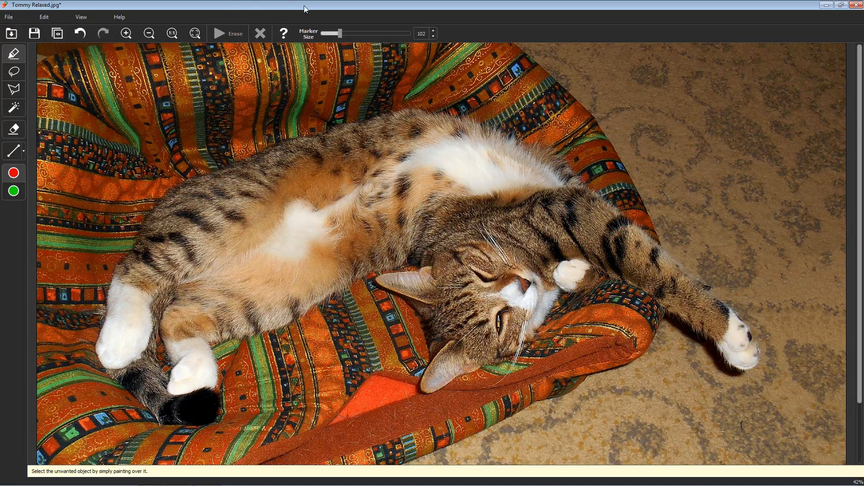
# - Zoom to fit so the whole toy-free photo shows in the Inpaint window
pyautogui.click(195, 33)
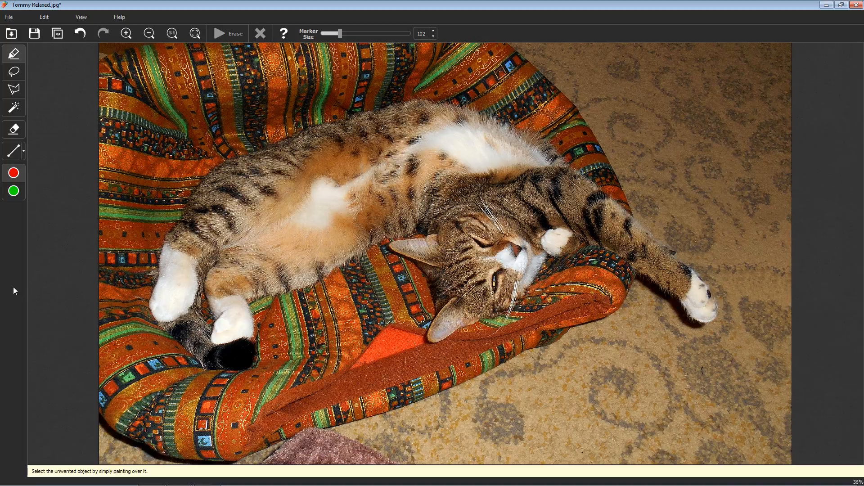
pyautogui.moveTo(19, 282)
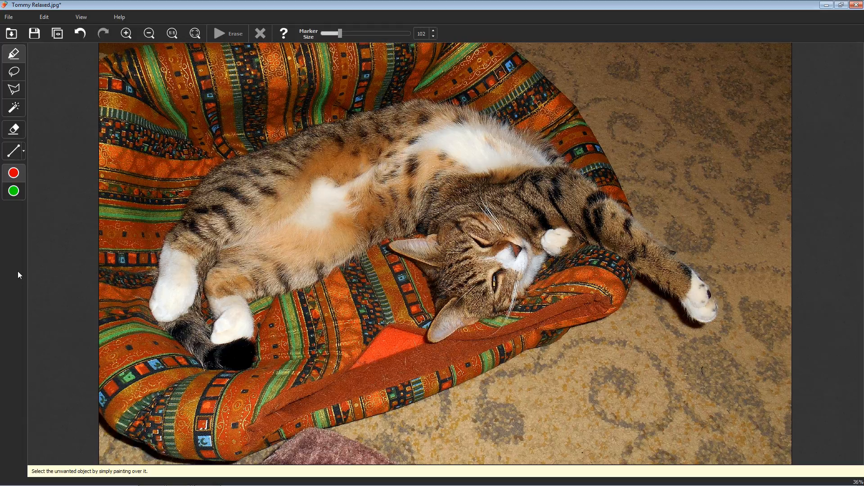
# - Open the screenshot of the edited photo full screen in FastStone Image Viewer
pyautogui.click(248, 241)
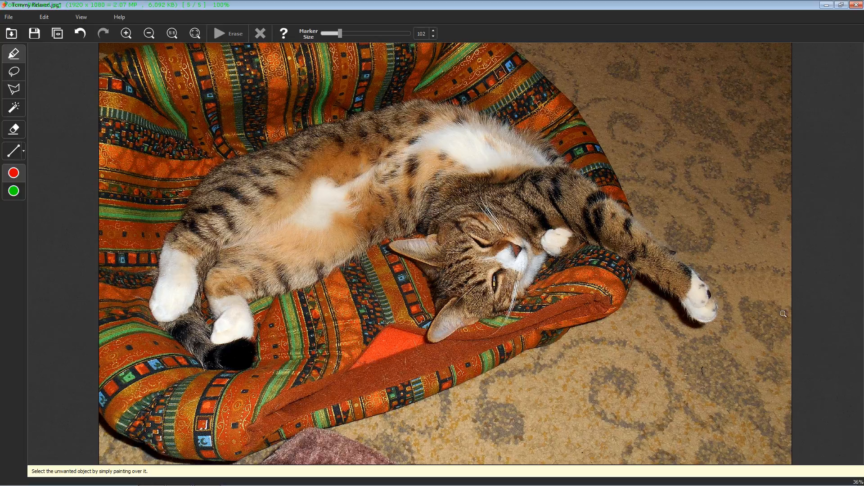
pyautogui.moveTo(43, 209)
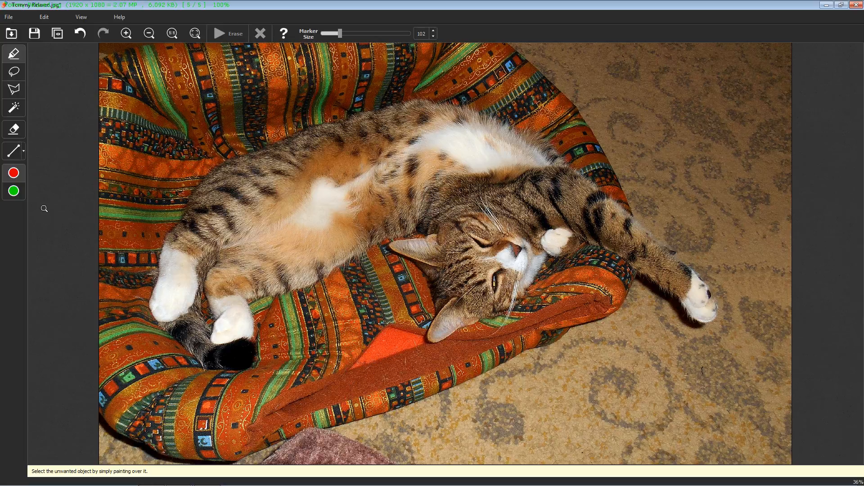
pyautogui.moveTo(70, 297)
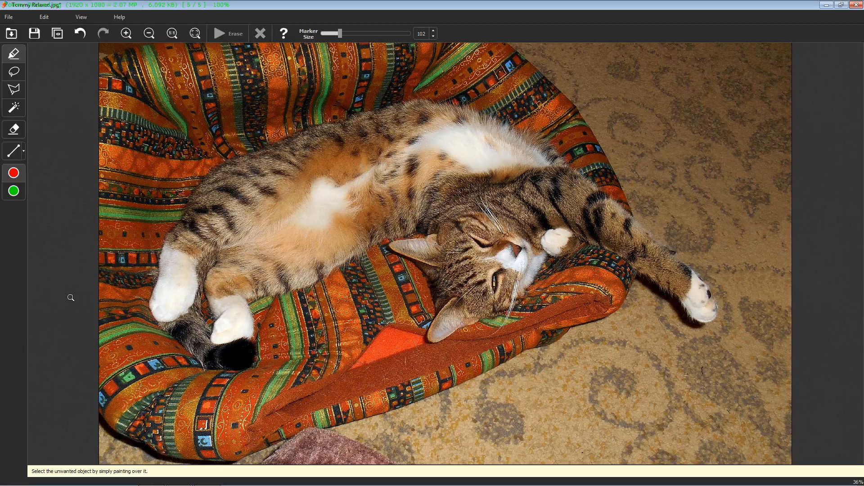